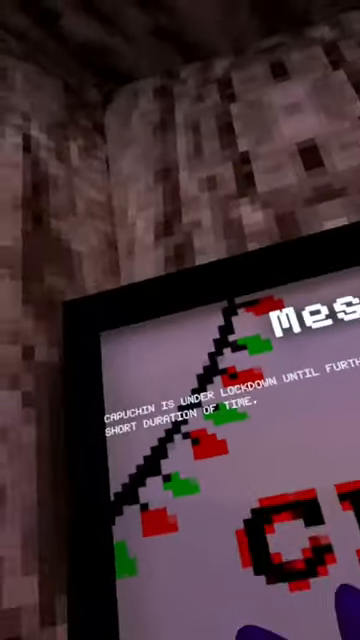
pyautogui.moveTo(180, 320)
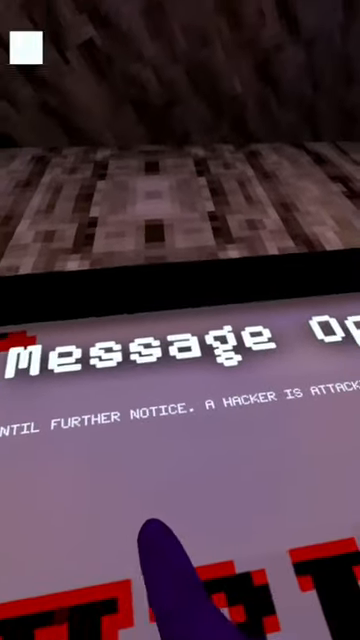